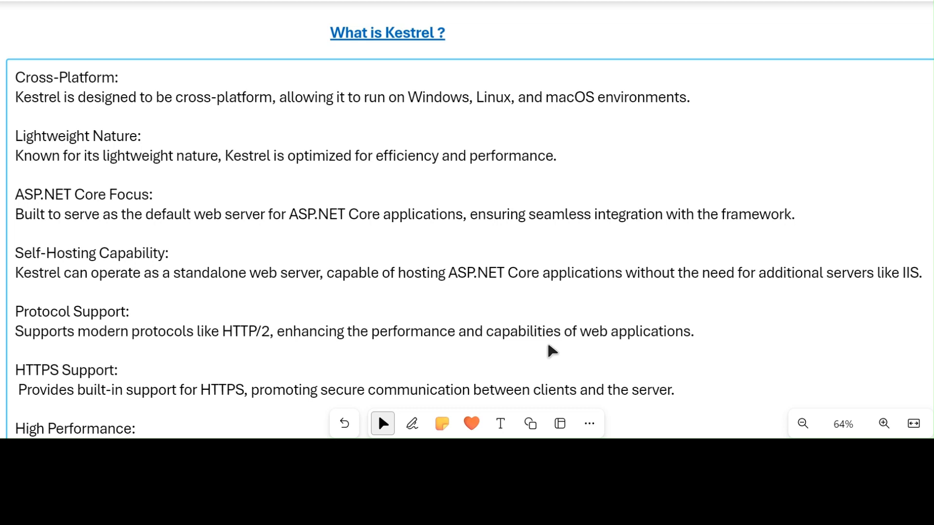
Step: Pick the orange highlighter and mark 'cross-platform' and 'efficiency and performance'
click(550, 351)
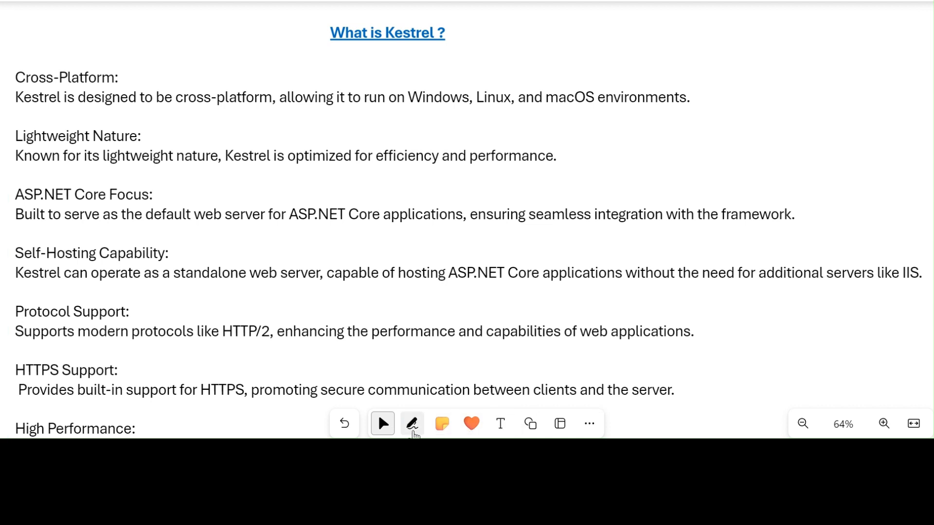
click(412, 424)
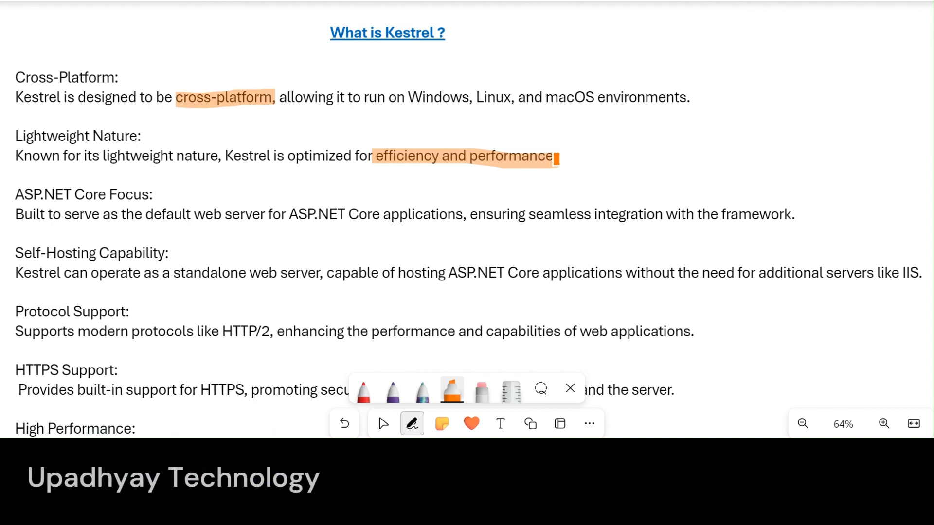
Step: Highlight 'ASP.NET Core applications', 'standalone web server', 'like HTTP/2' and start on 'HTTPS Support'
drag(286, 214, 384, 215)
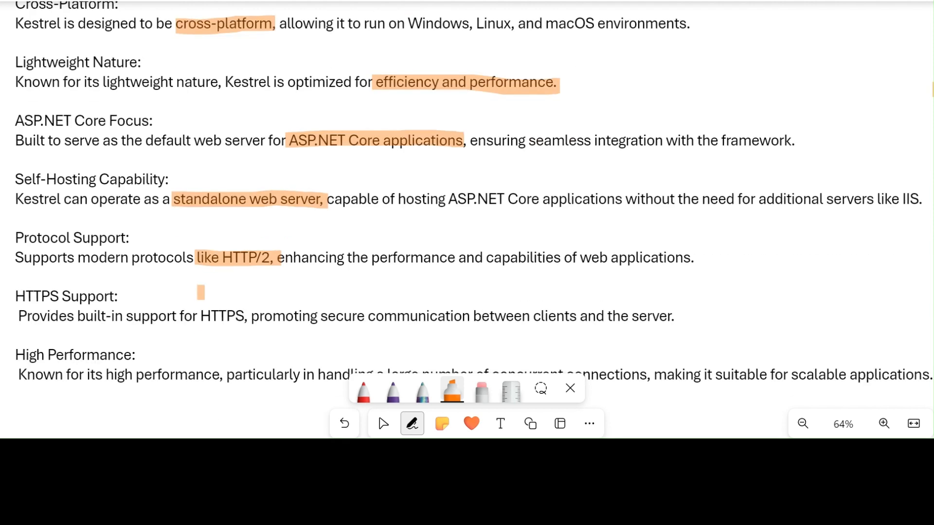
click(15, 296)
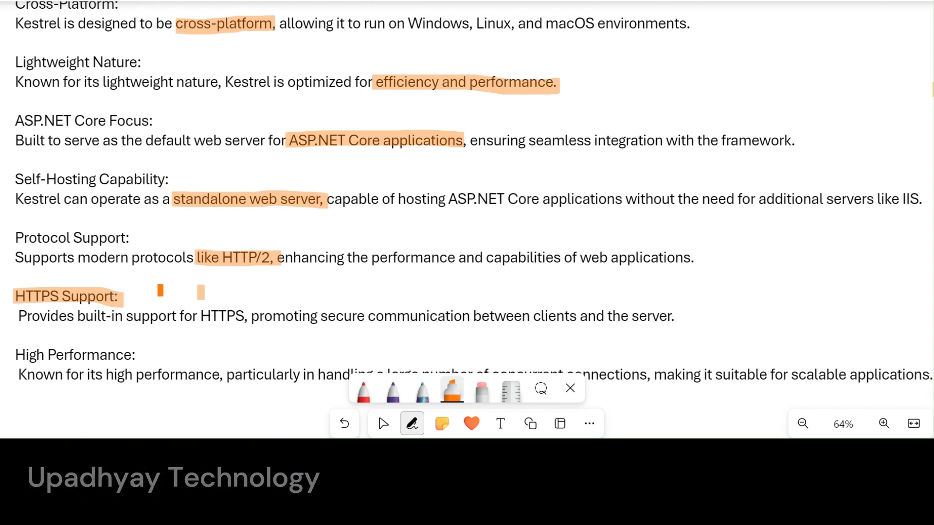
Step: Scroll through the list to highlight the 'HTTPS Support:' and 'High Performance:' headings
scroll(down, 3)
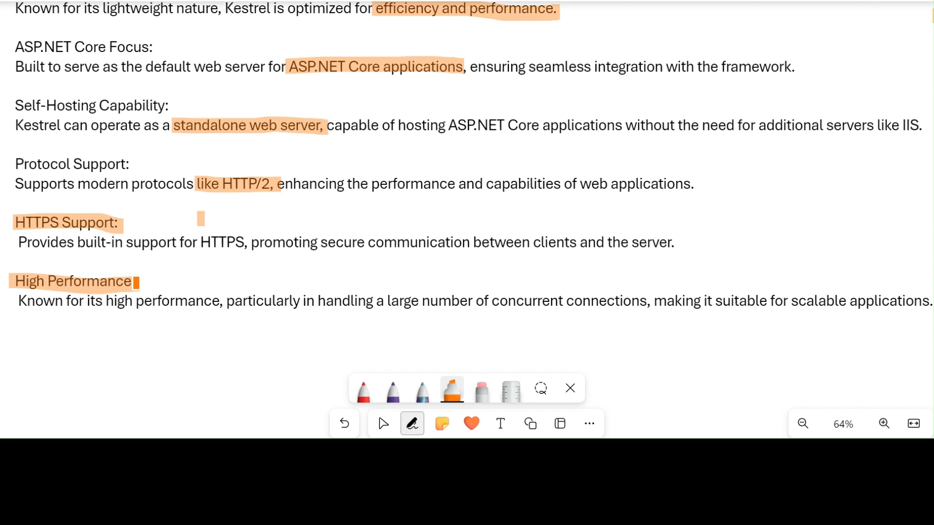
scroll(up, 3)
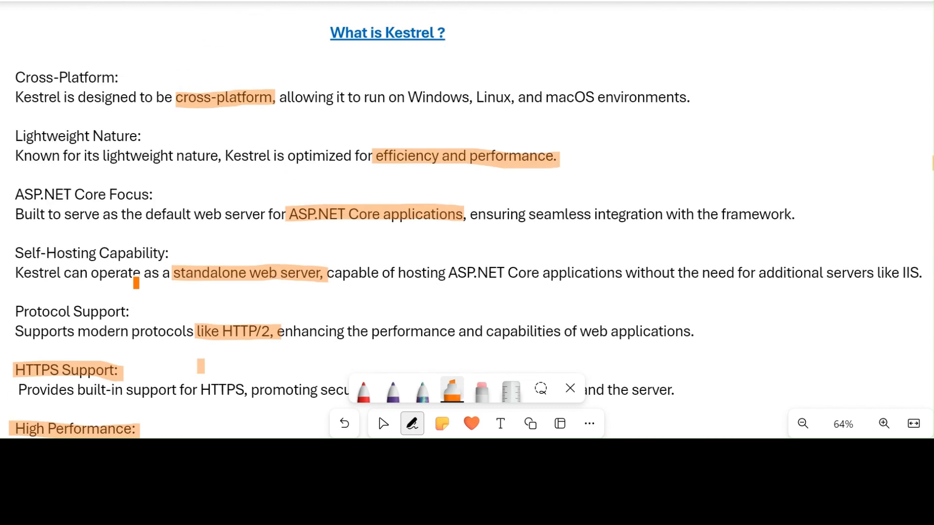